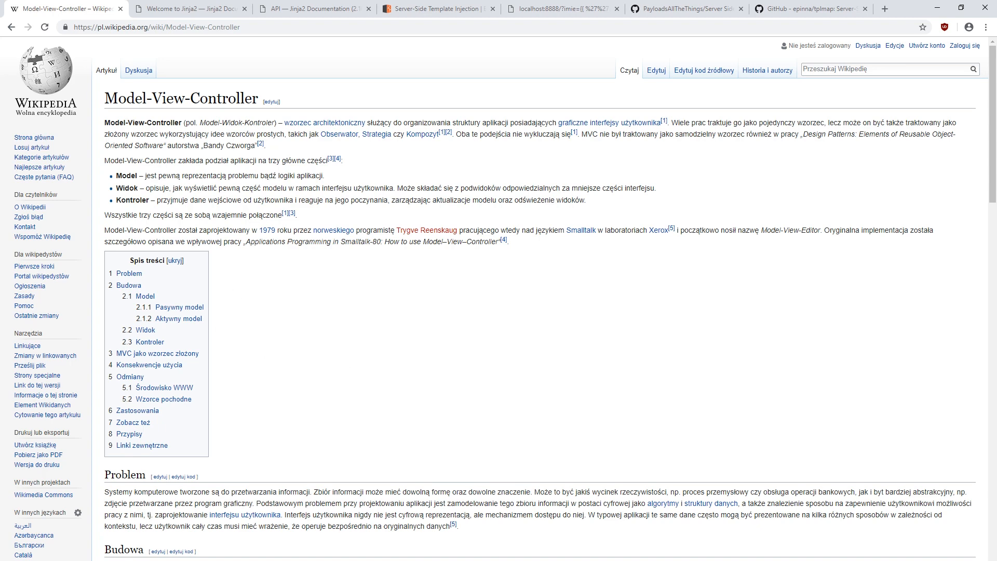
- Switch to the 'Welcome to Jinja2' tab and scroll through its documentation contents
click(187, 8)
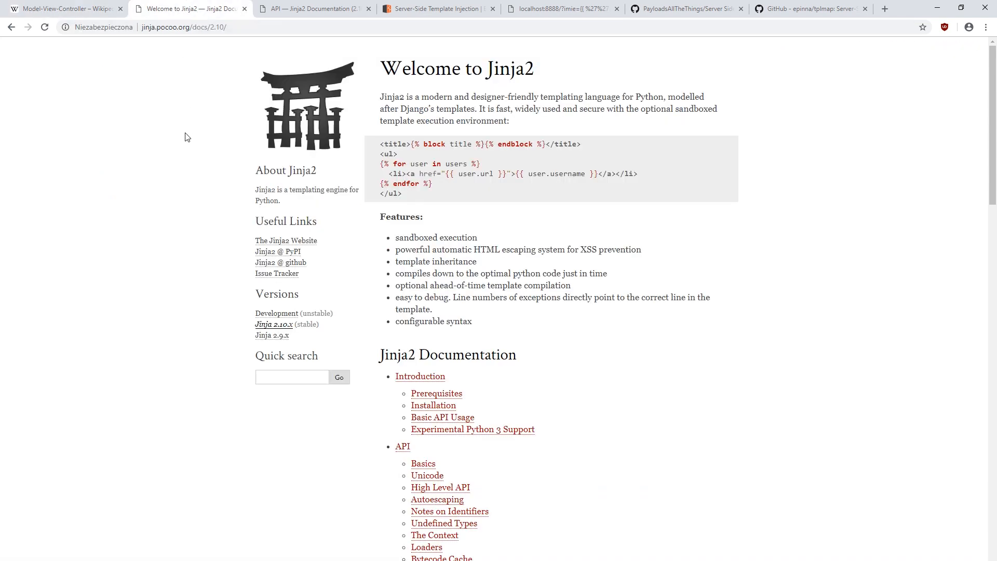
scroll(down, 3)
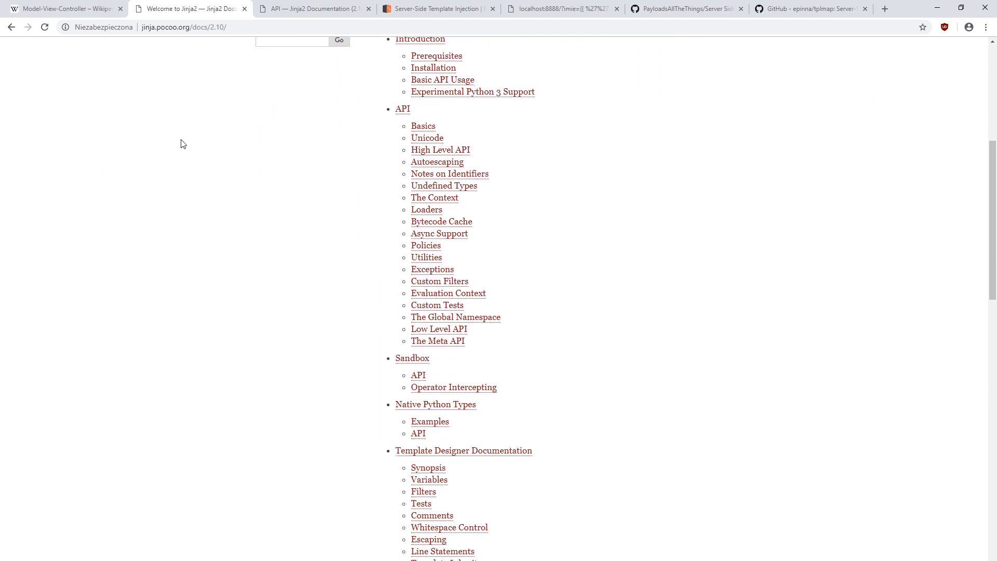
scroll(down, 3)
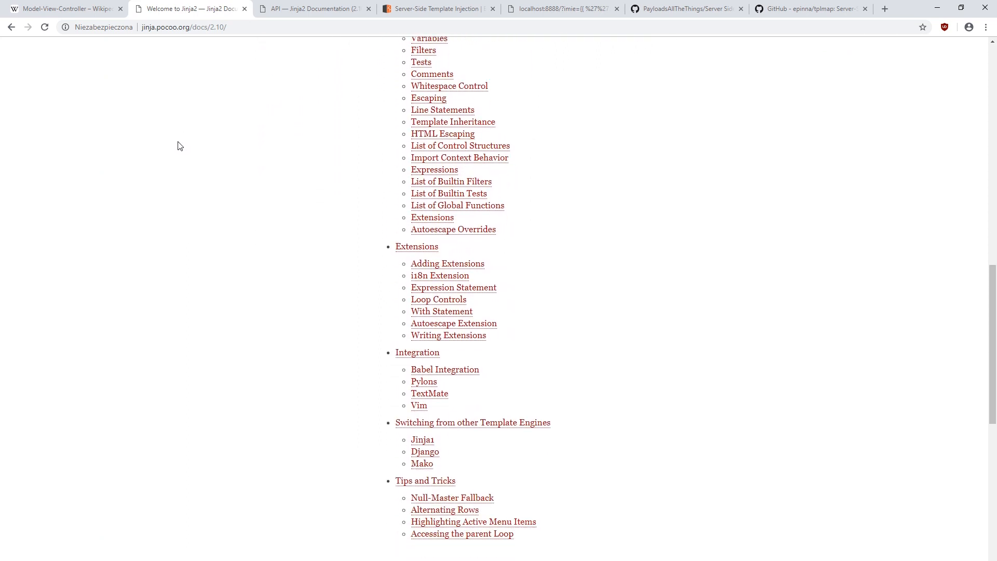
scroll(down, 3)
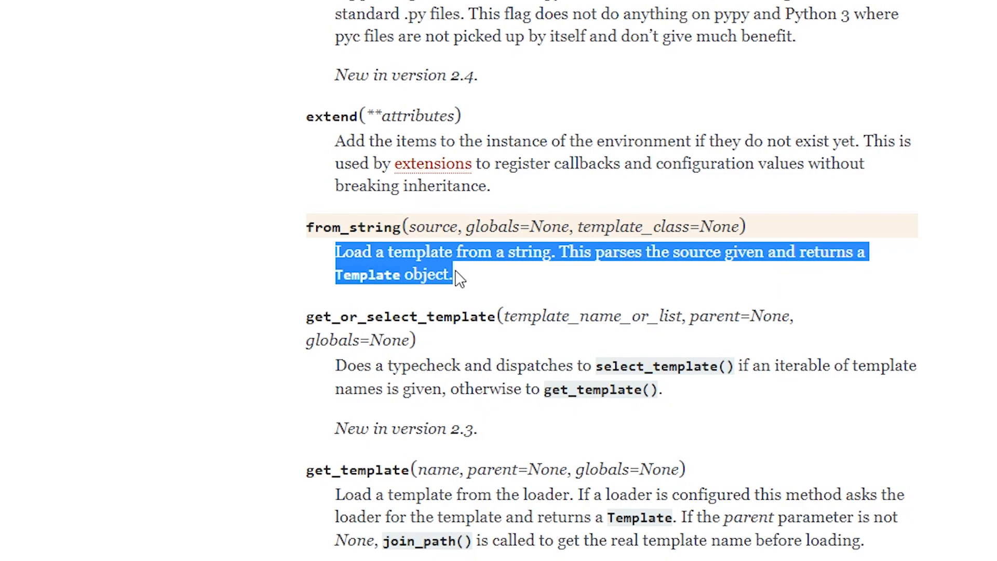
- Switch to the PayloadsAllTheThings SSTI tab showing the Jinja2 file-read payload
click(437, 9)
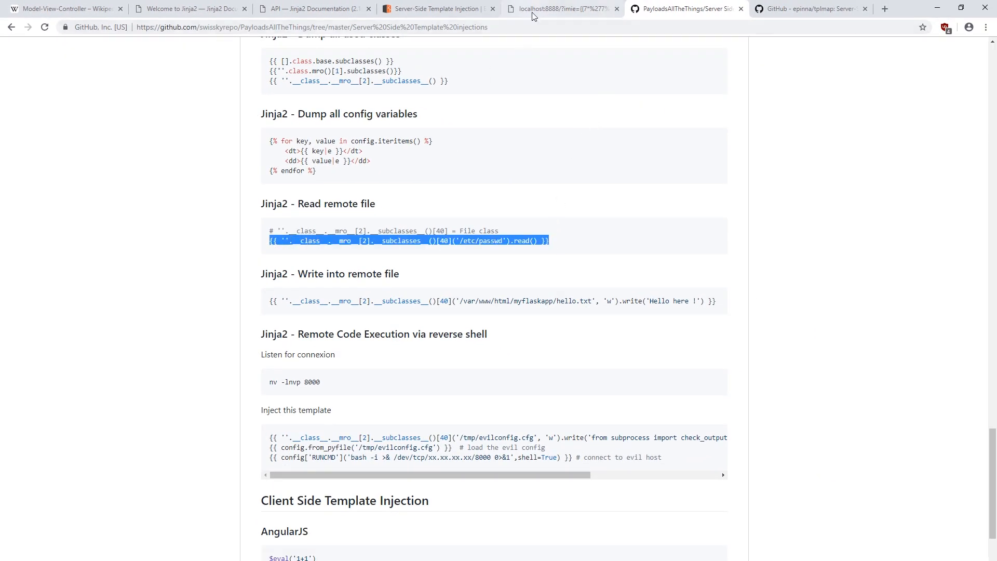
- Show the epinna/tplmap README and bring the command prompt to the front
click(808, 8)
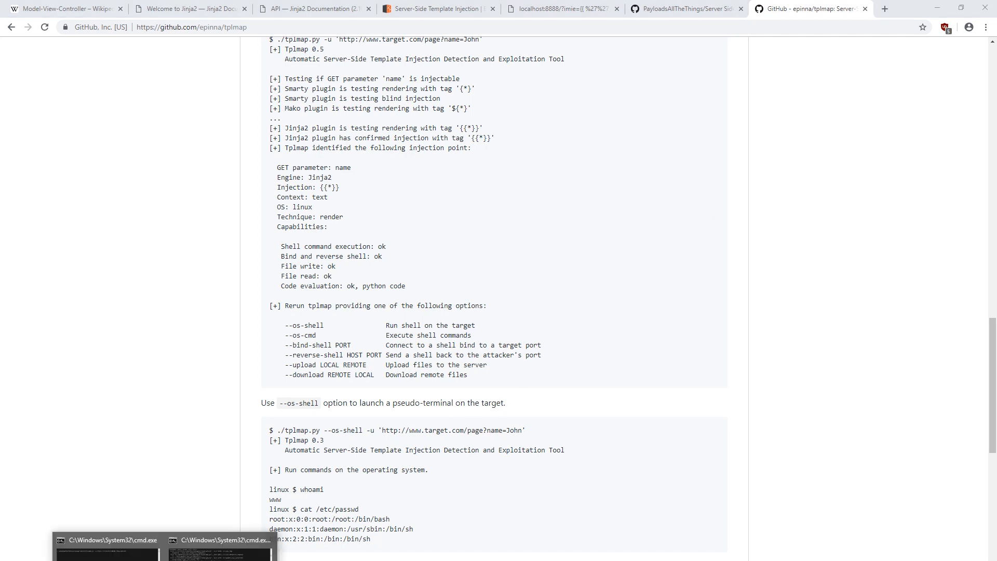
click(107, 547)
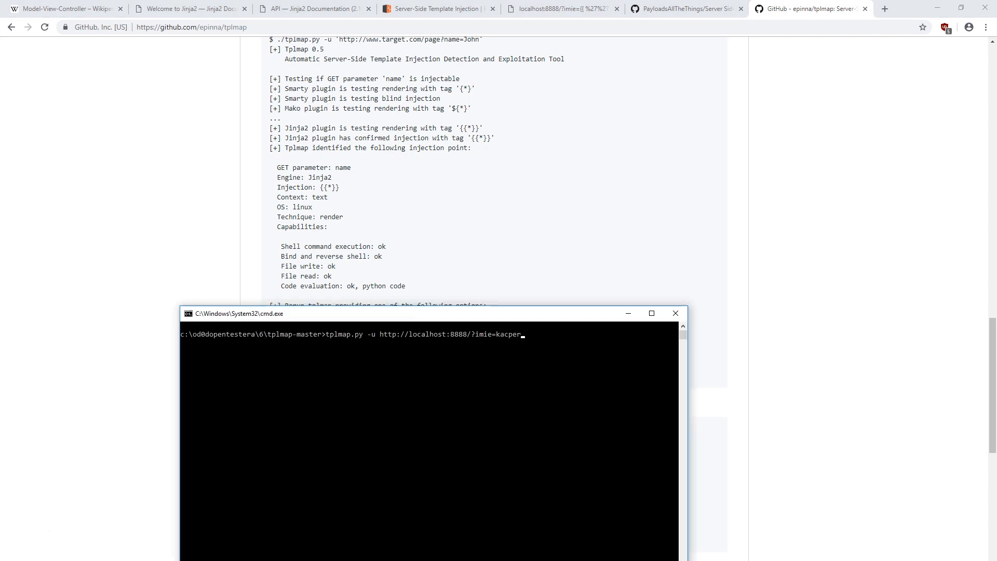